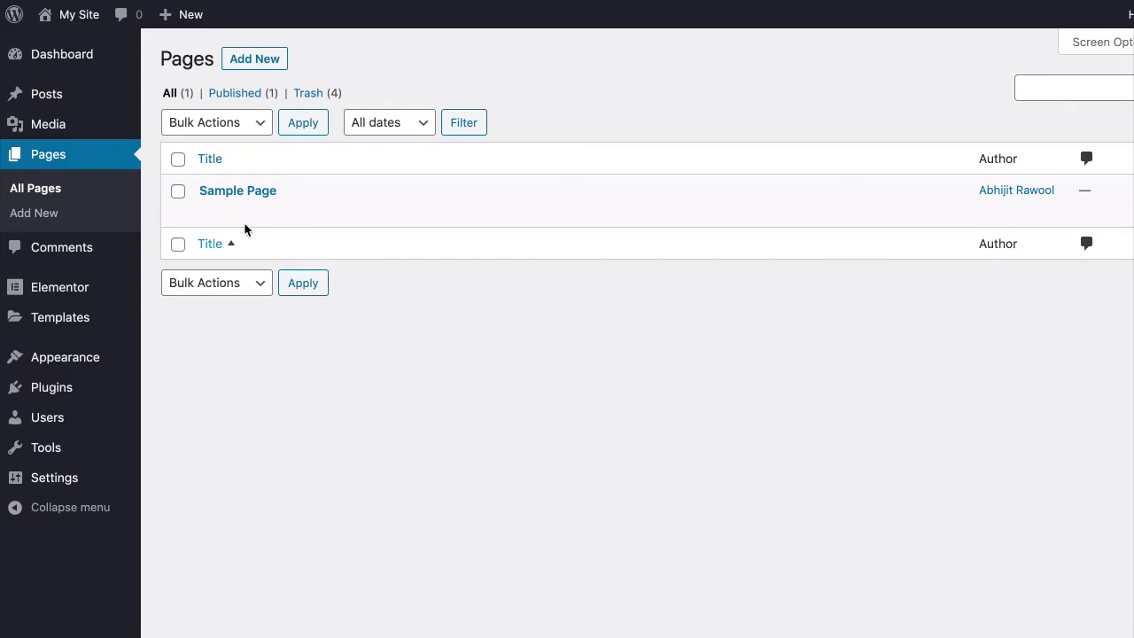
mouse_move(238, 191)
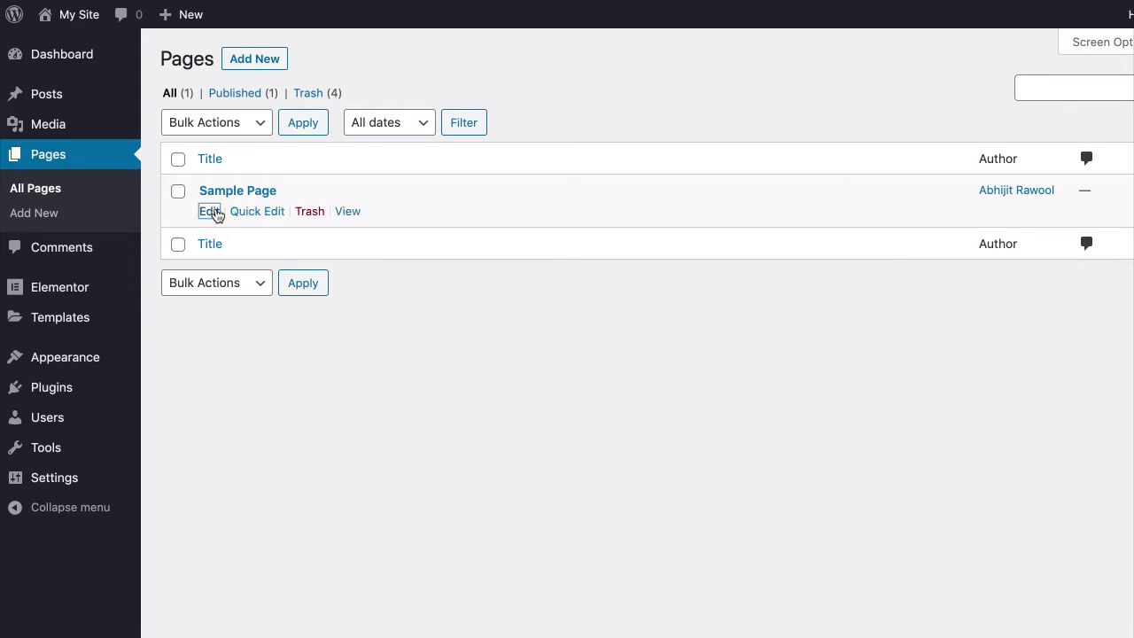
Open the Sample Page for editing from the All Pages list
left_click(209, 211)
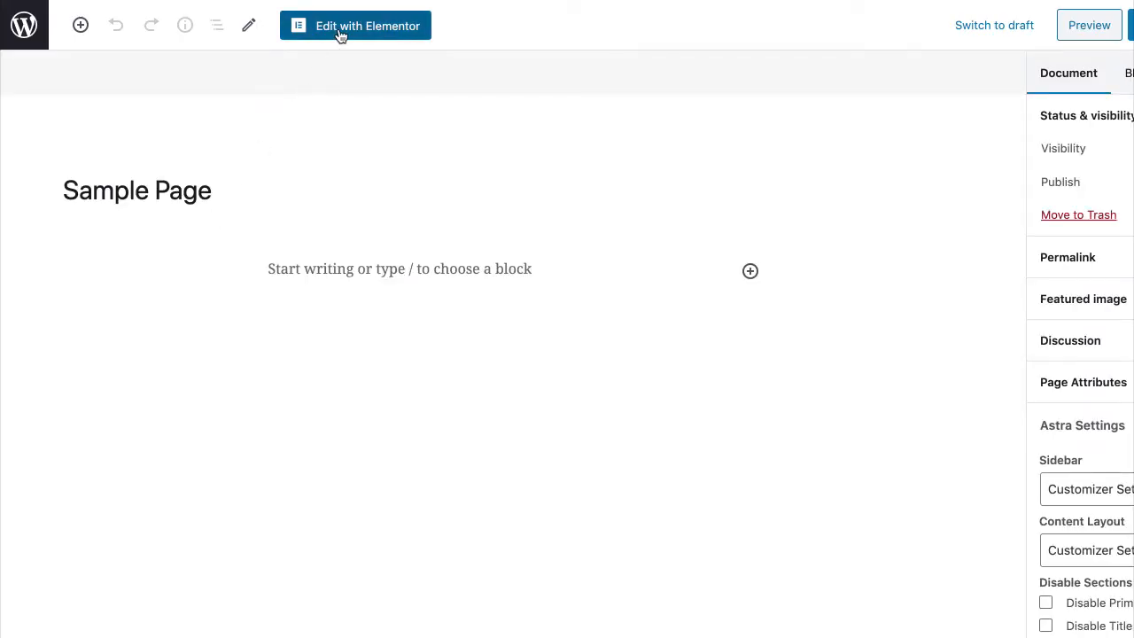
Edit the Sample Page with Elementor and bring the PowerPack Elements widget group into view
left_click(355, 25)
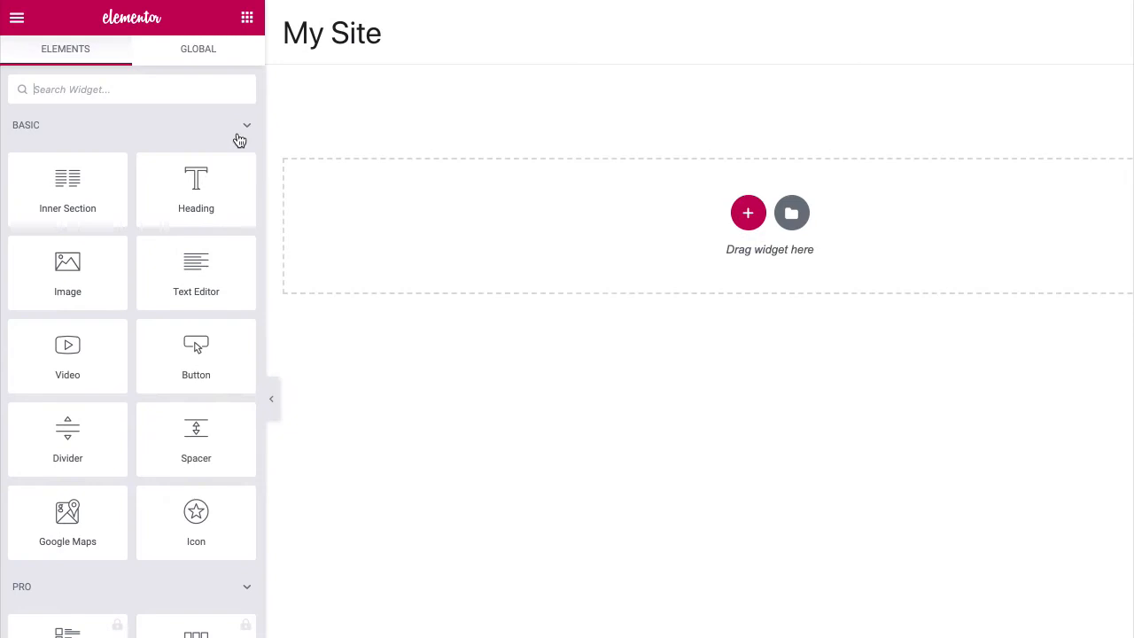
scroll("down", 3)
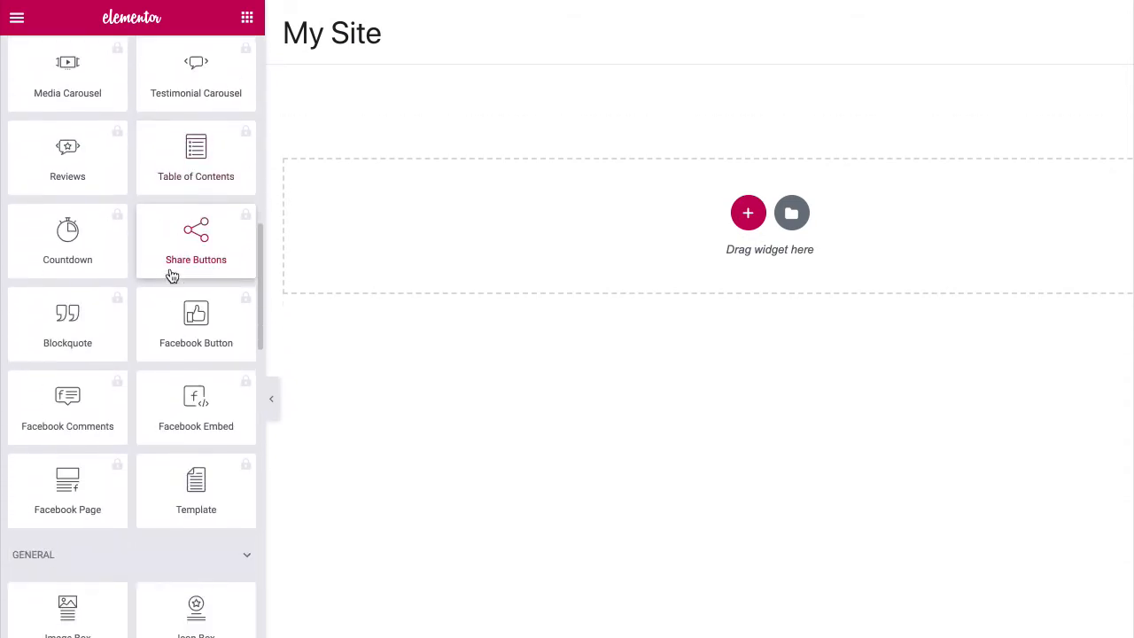
scroll("down", 3)
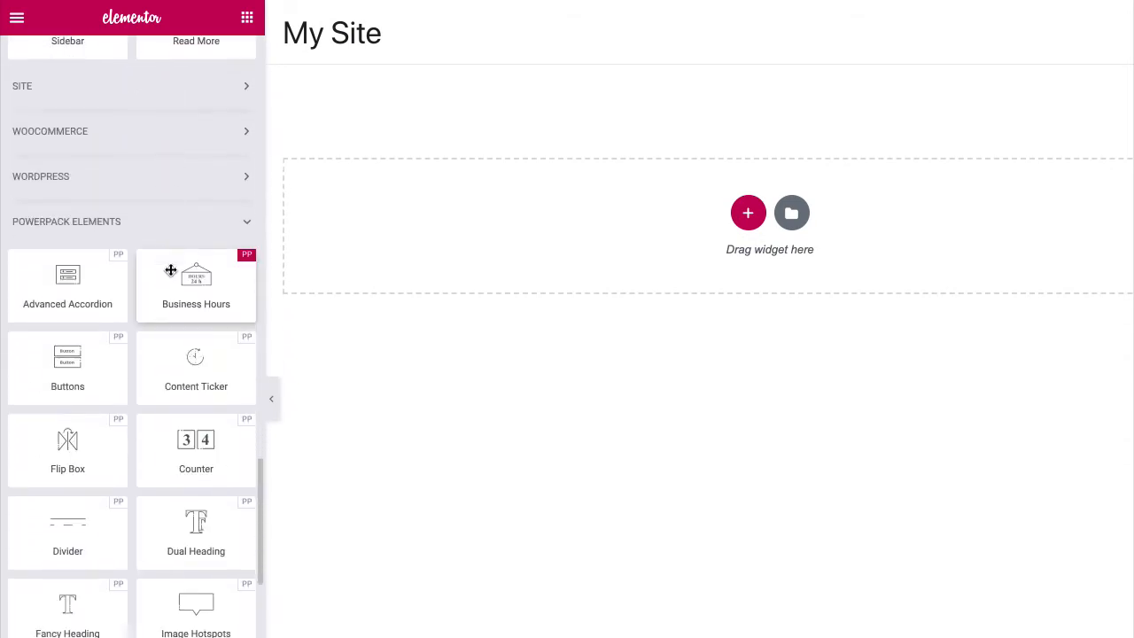
mouse_move(67, 280)
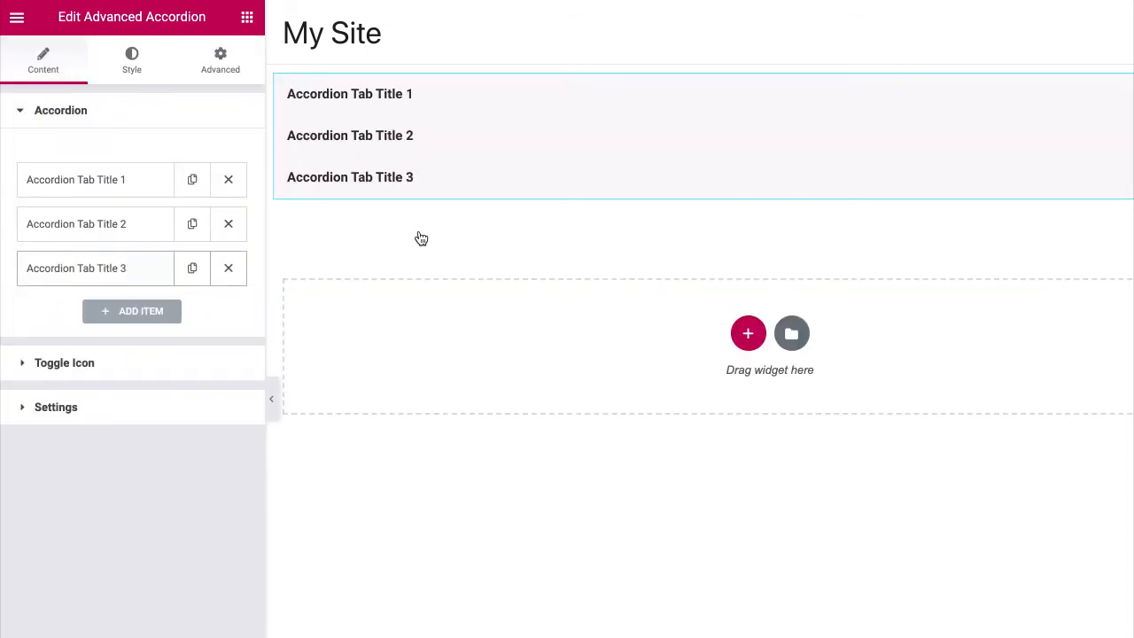
mouse_move(154, 287)
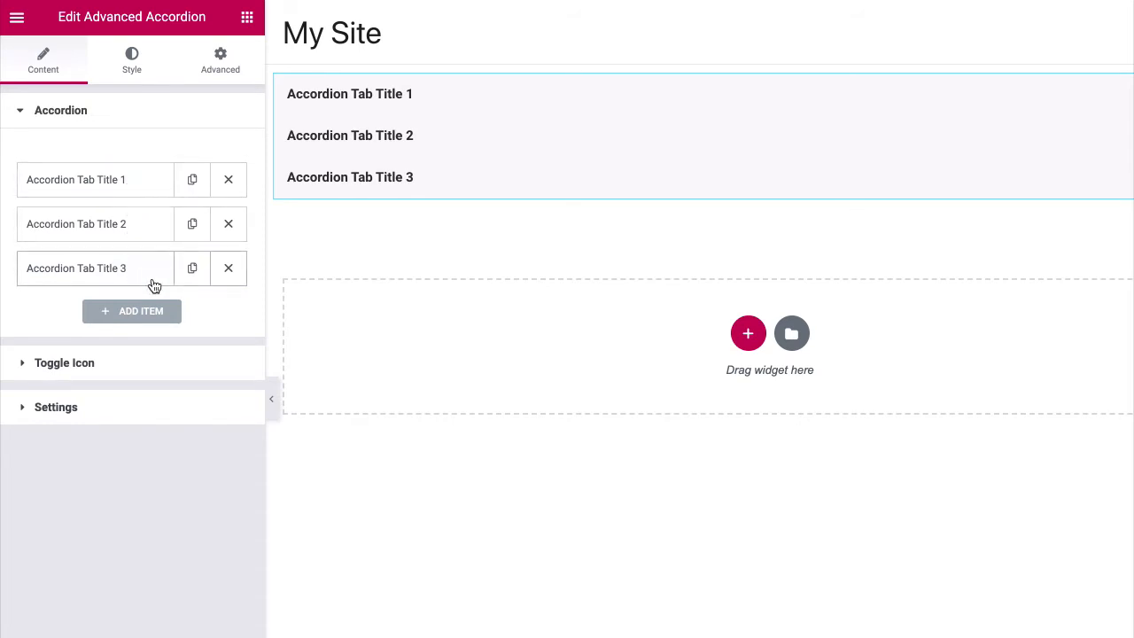
mouse_move(234, 315)
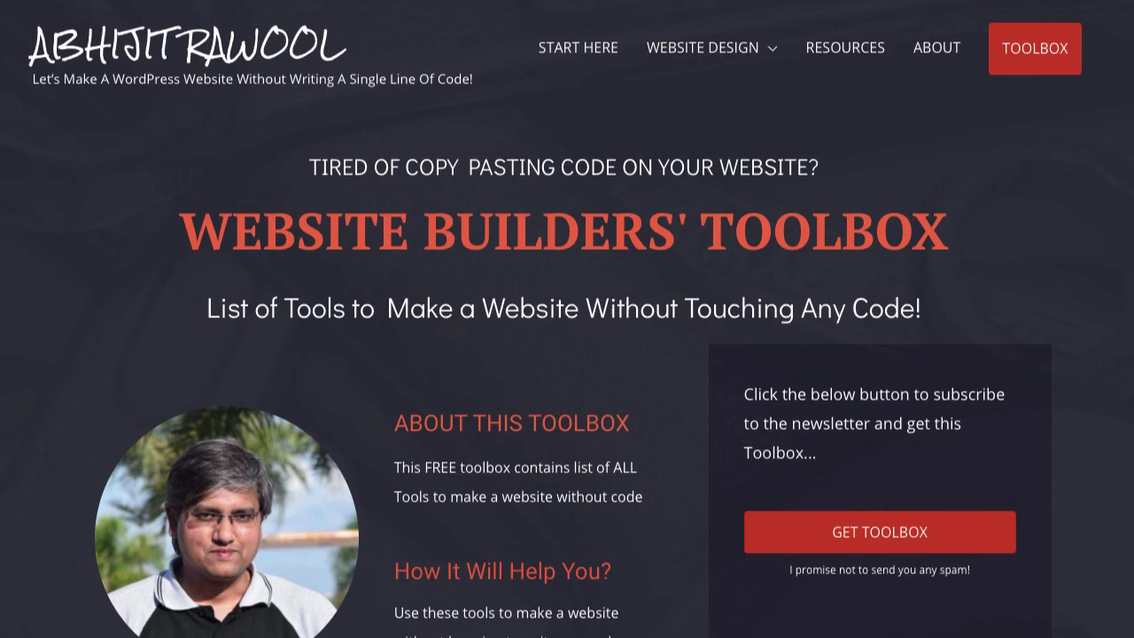
Scroll the Website Builders' Toolbox page down to the founder's note and back to the top
scroll("down", 3)
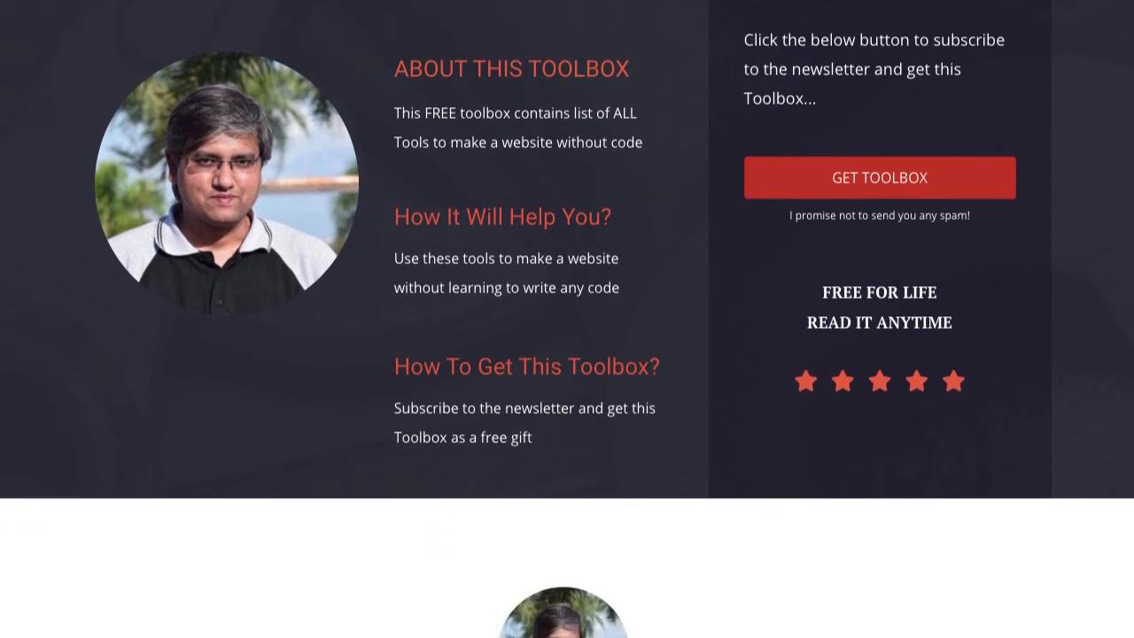
scroll("down", 3)
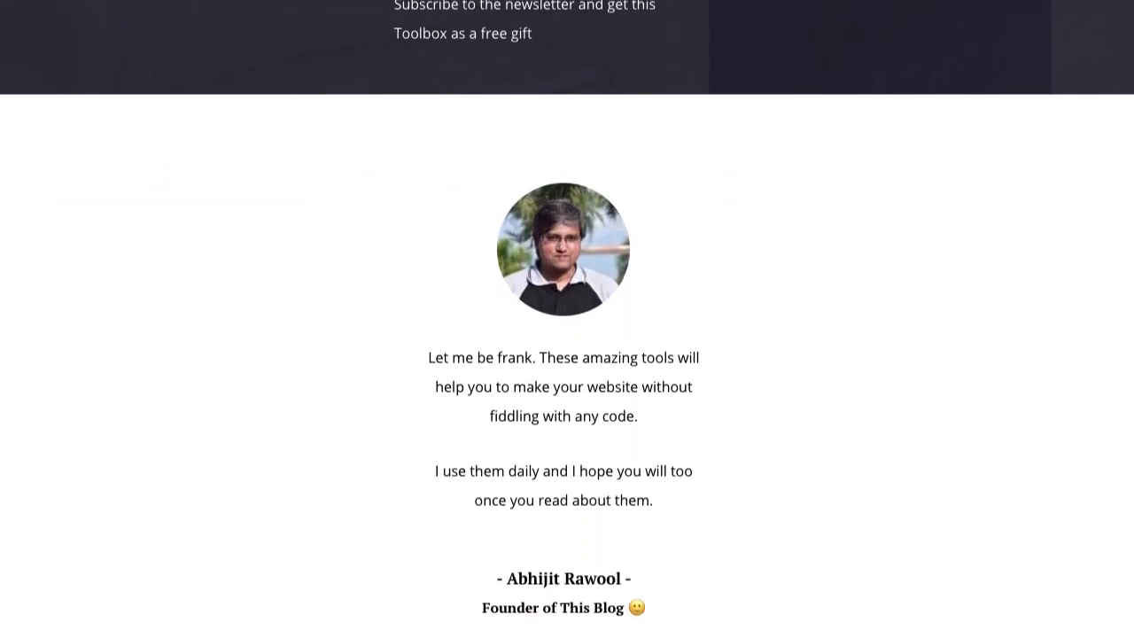
scroll("up", 3)
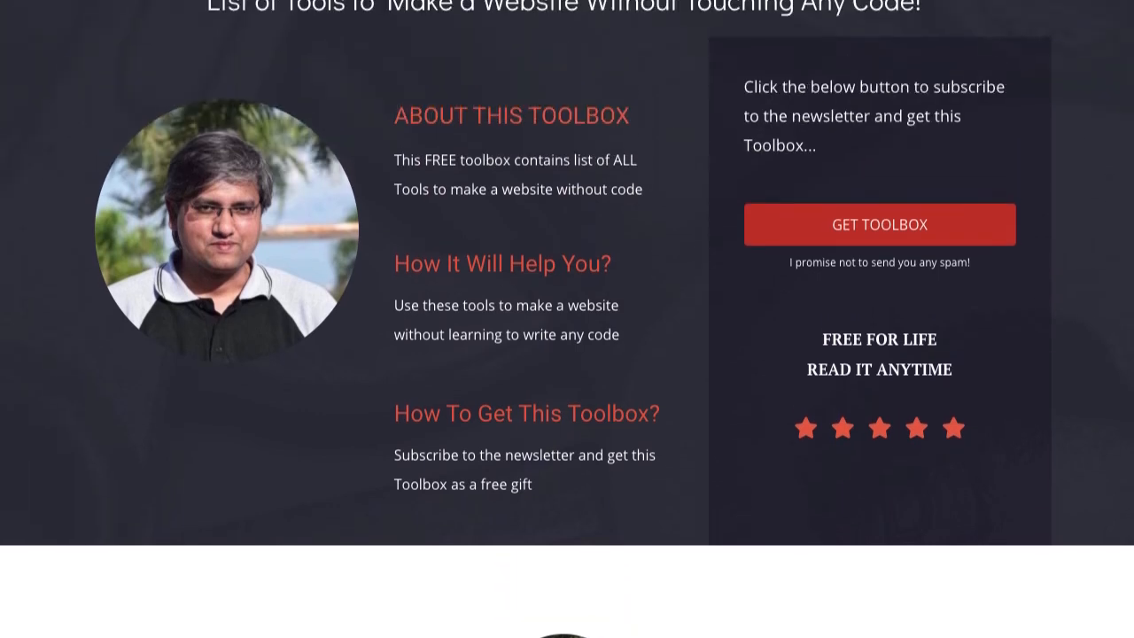
scroll("up", 3)
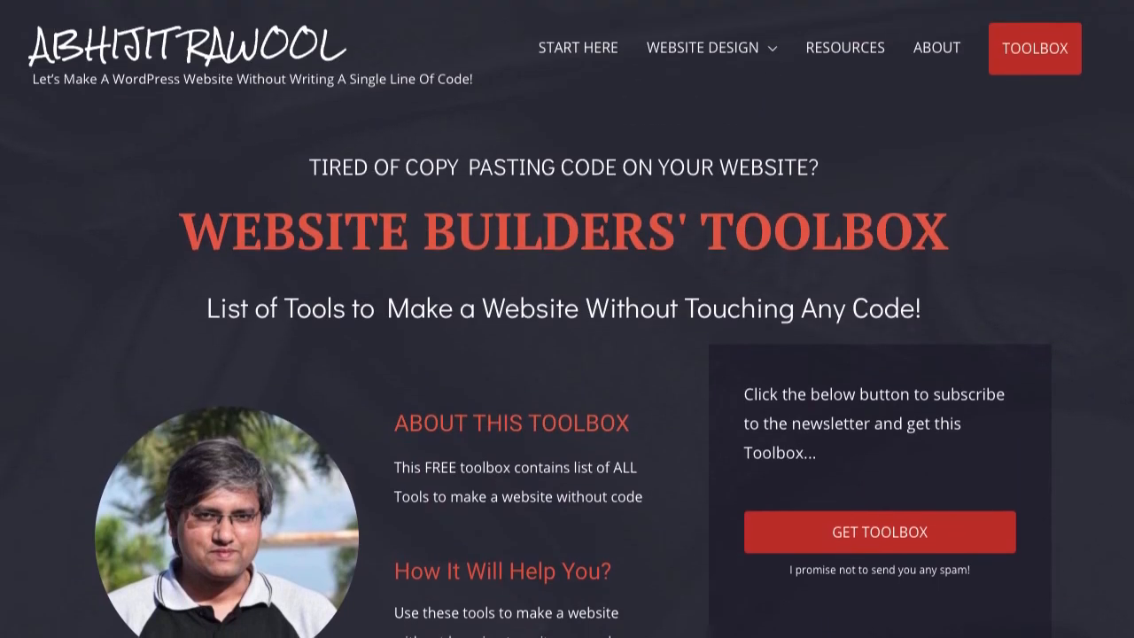